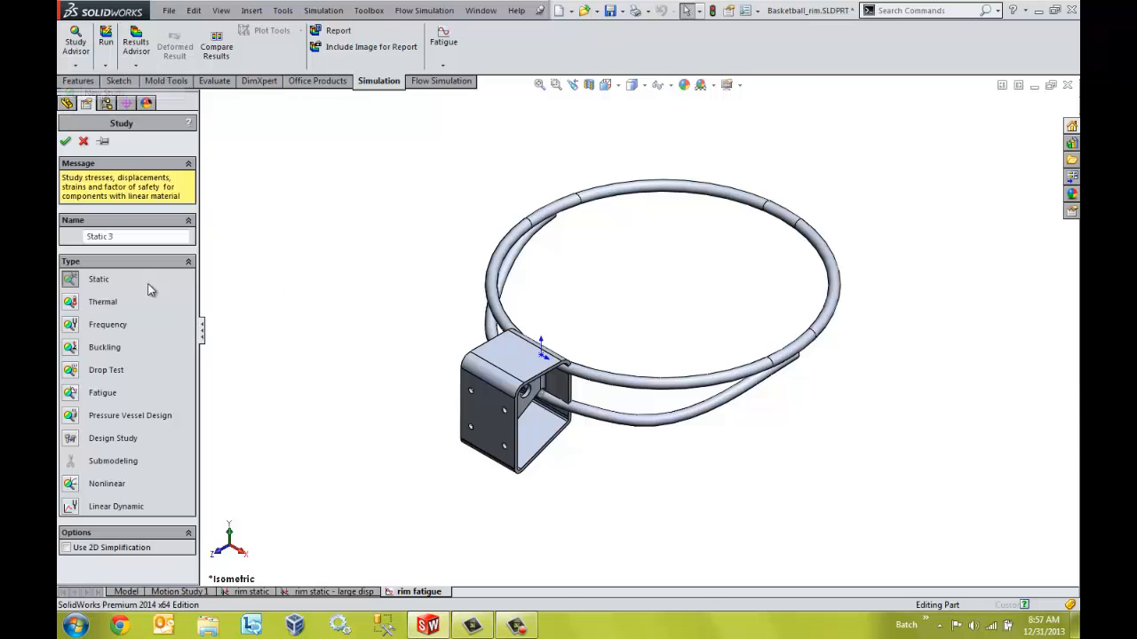
# Choose Fatigue as the study type for constant amplitude events with defined cycles
pyautogui.click(103, 392)
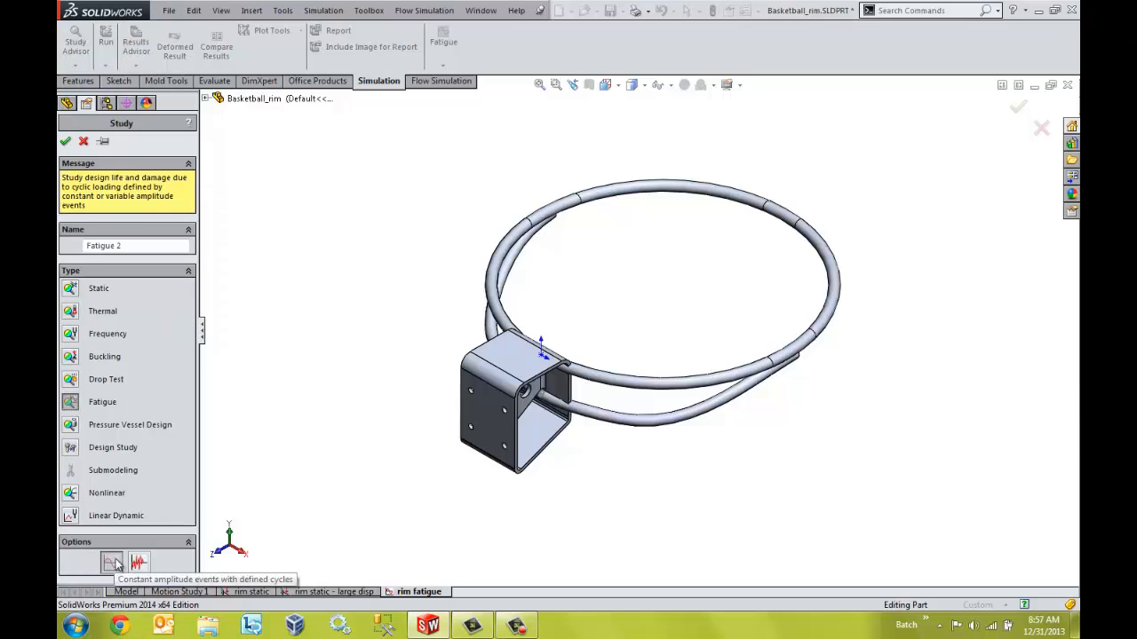
pyautogui.moveTo(113, 565)
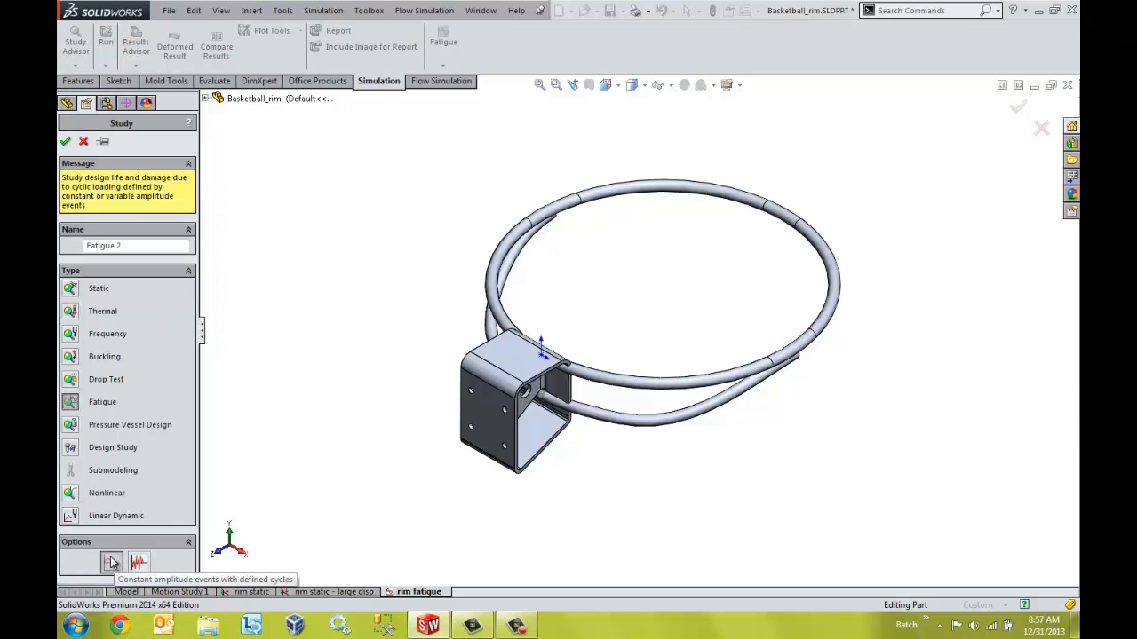
pyautogui.moveTo(139, 561)
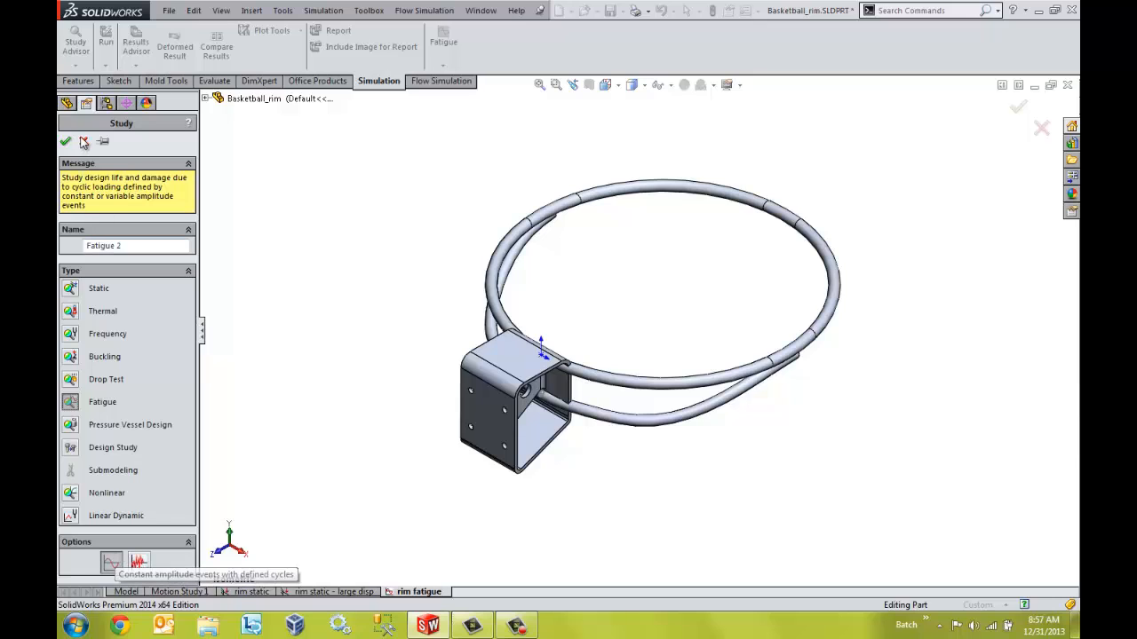
# Add a constant-amplitude loading event of 10000 cycles with its loading type chosen
pyautogui.rightClick(110, 252)
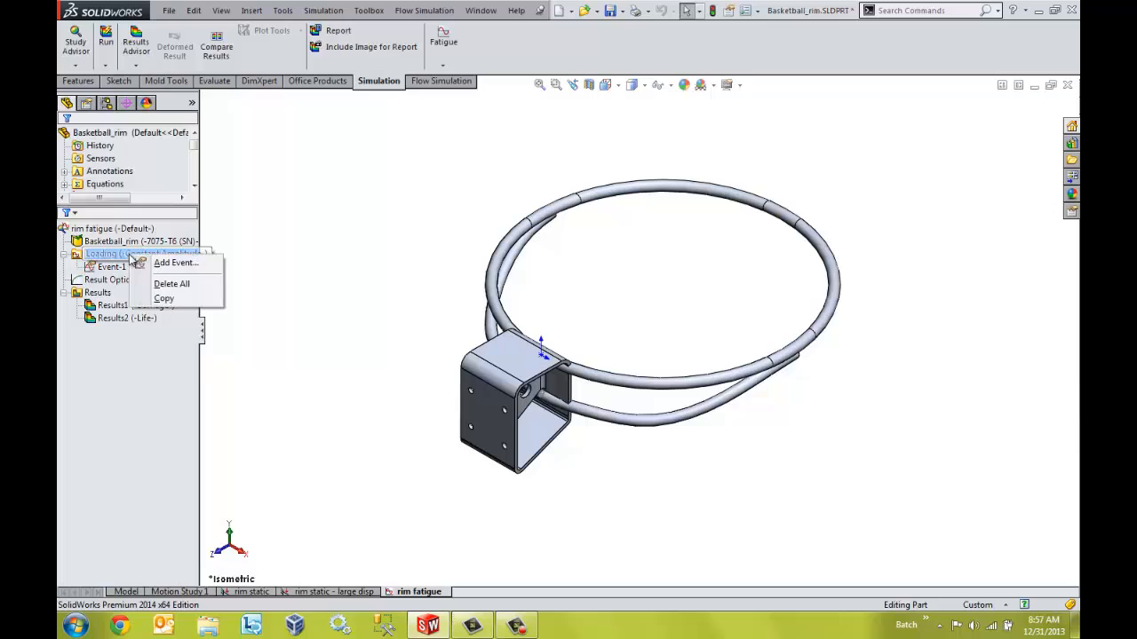
pyautogui.click(174, 263)
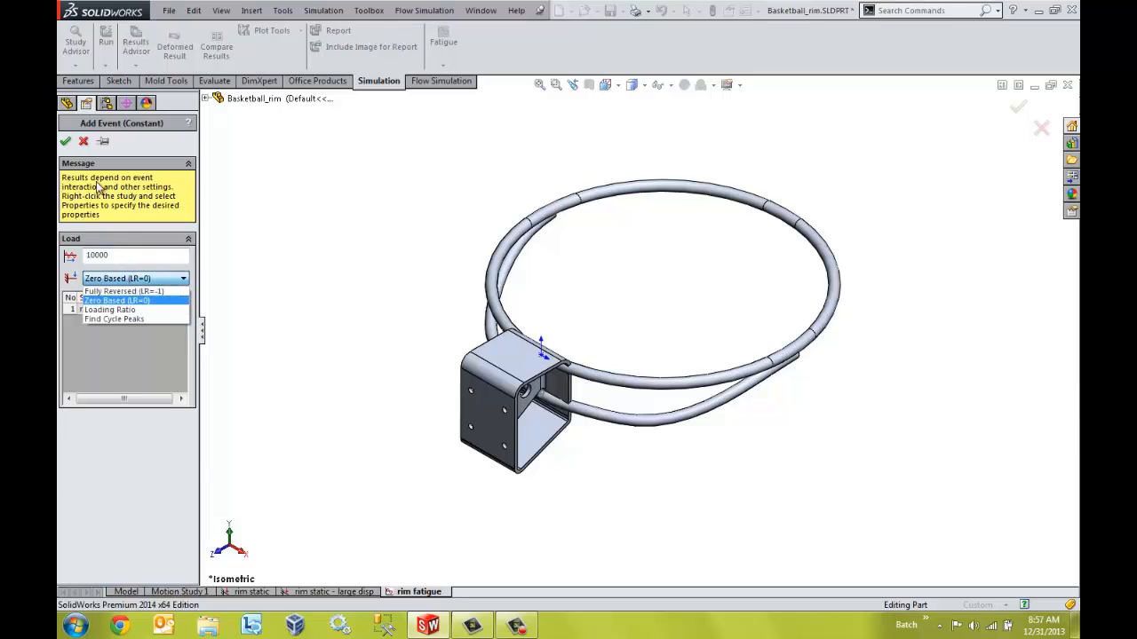
pyautogui.click(64, 142)
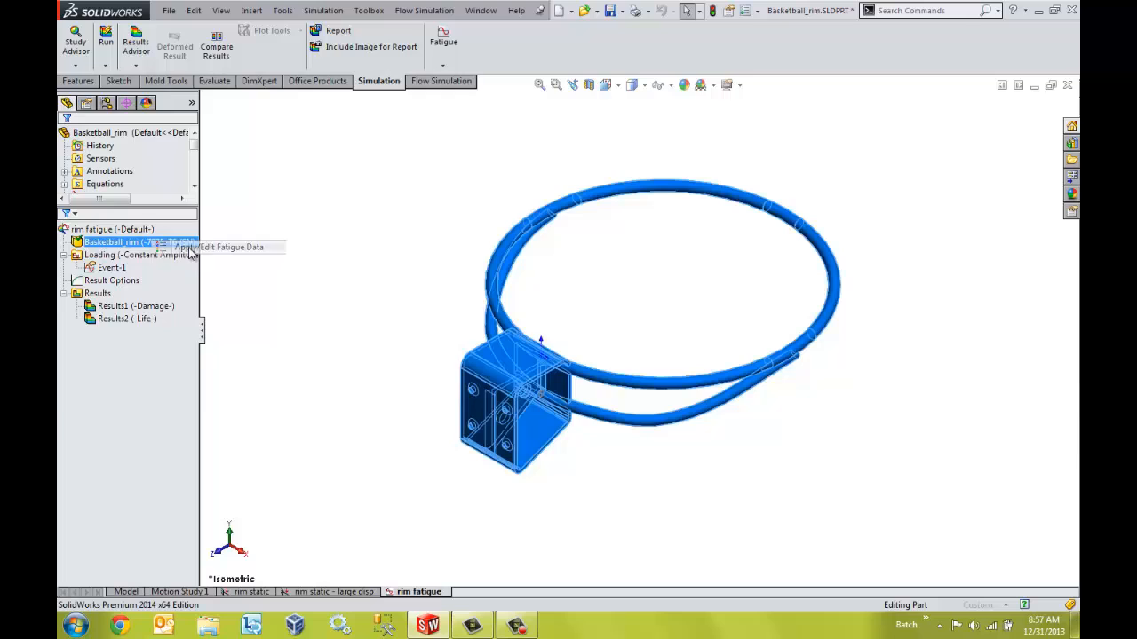
# Apply the 7075-T6 (SN) S-N fatigue curve data to the rim material
pyautogui.click(220, 246)
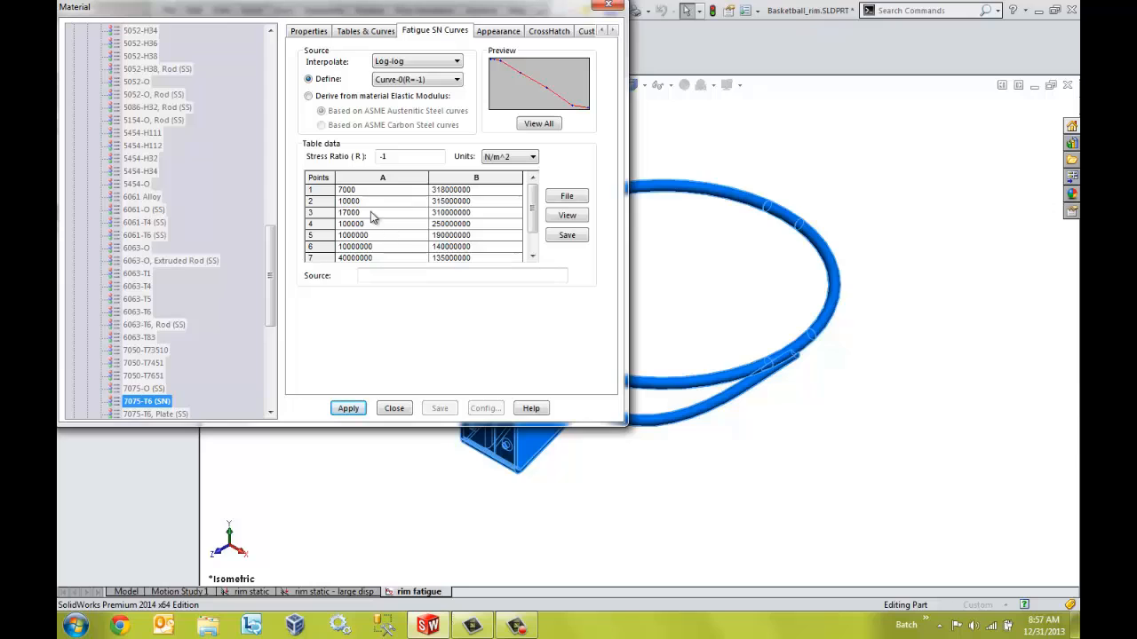
pyautogui.moveTo(460, 94)
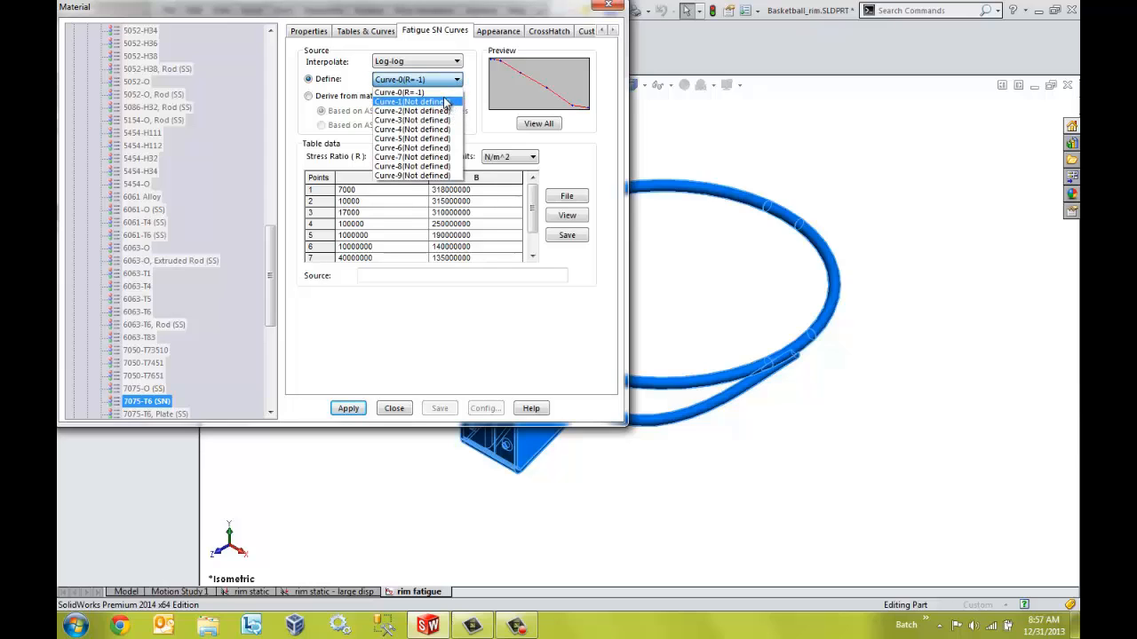
pyautogui.click(398, 93)
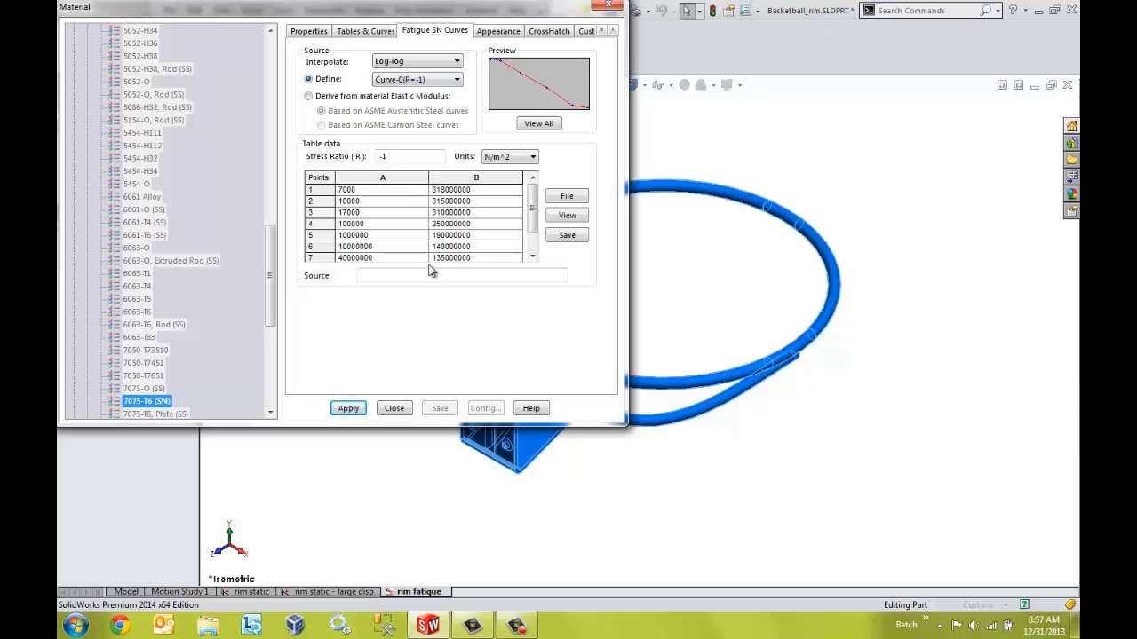
pyautogui.click(394, 407)
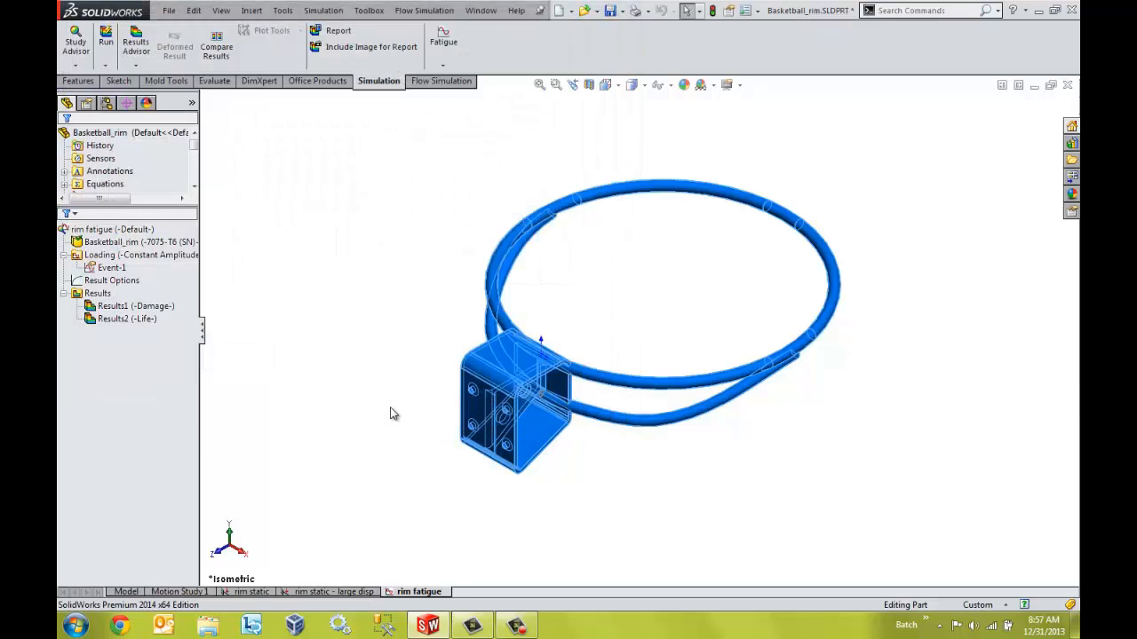
# Display the Results1 damage percentage plot on the rim
pyautogui.click(134, 305)
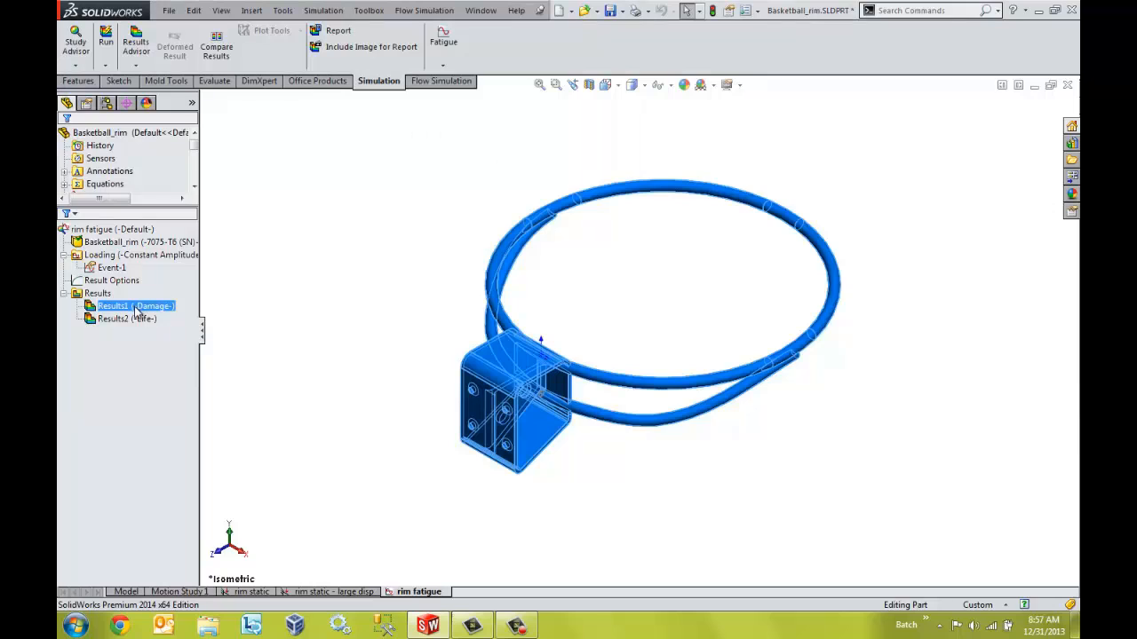
pyautogui.doubleClick(115, 305)
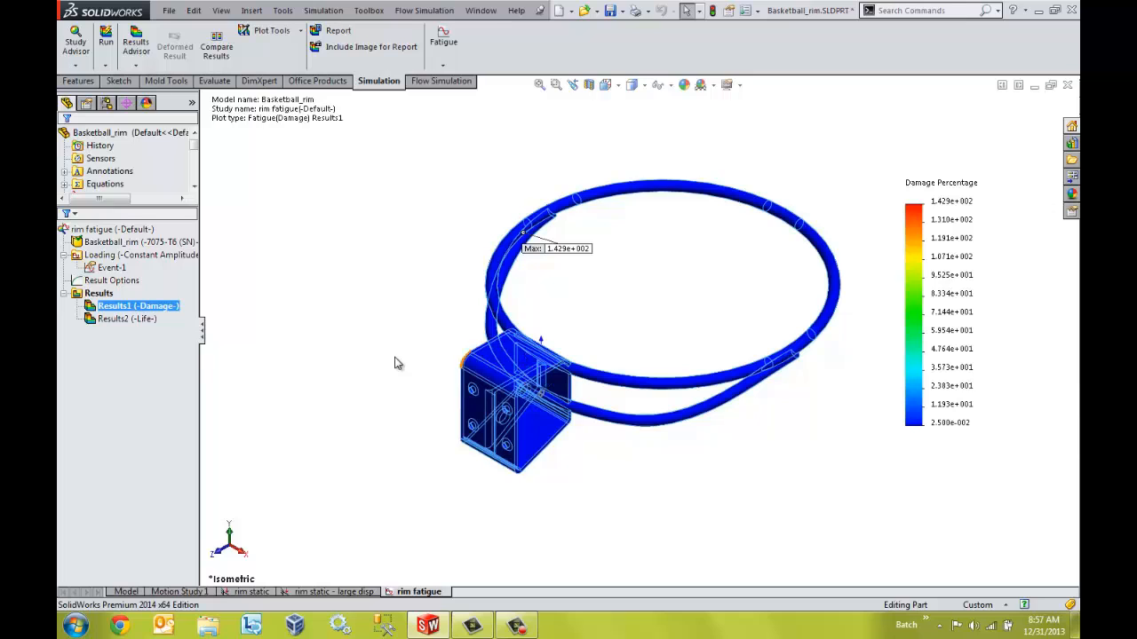
# Display the Results2 total life plot in cycles across the rim
pyautogui.click(126, 318)
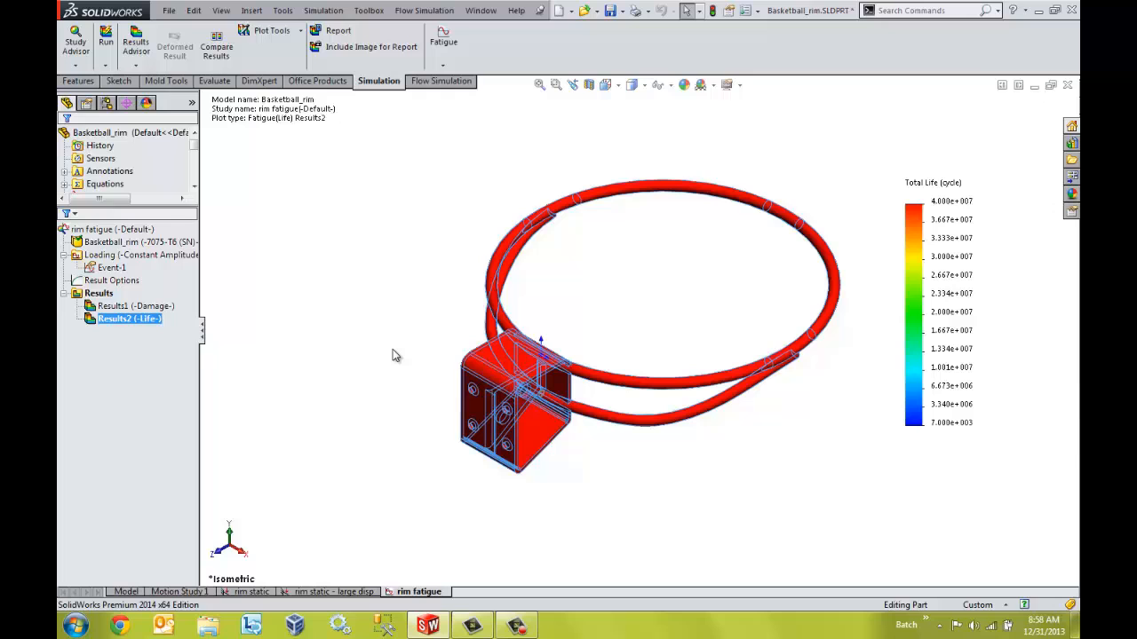
pyautogui.moveTo(128, 334)
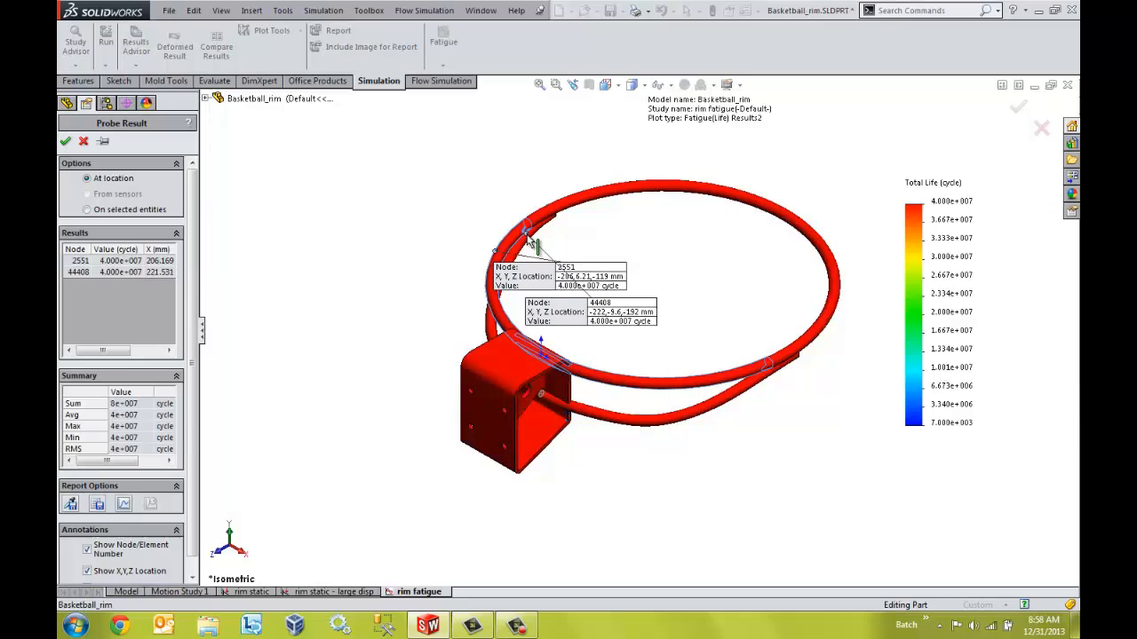
pyautogui.moveTo(611, 206)
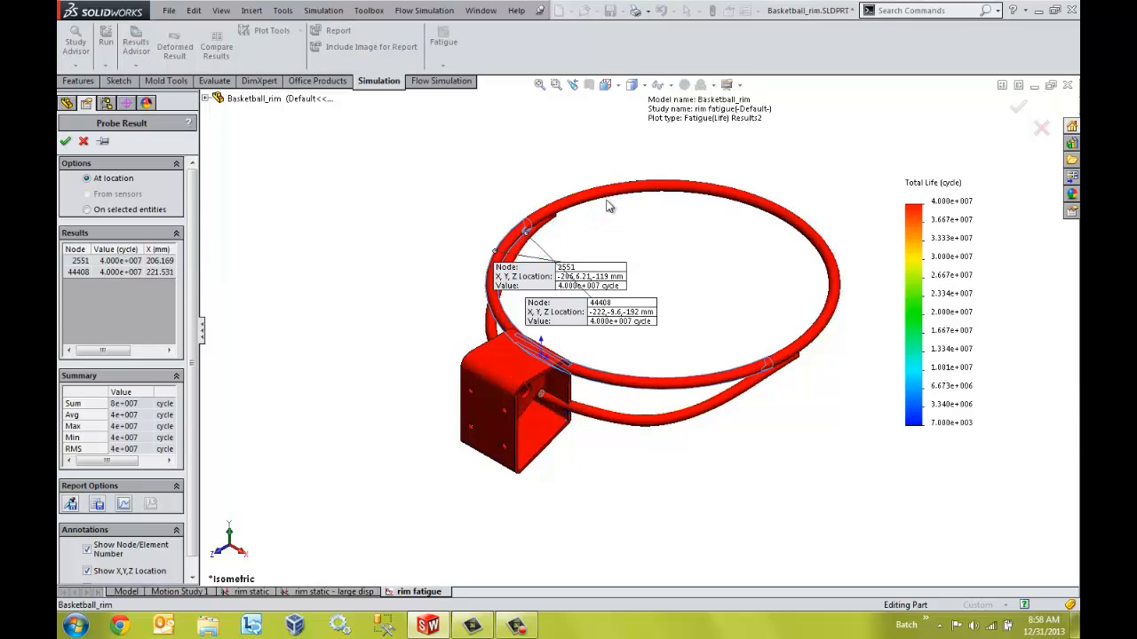
# Probe life values at three rim nodes, each about 40 million cycles, then finish probing
pyautogui.click(632, 188)
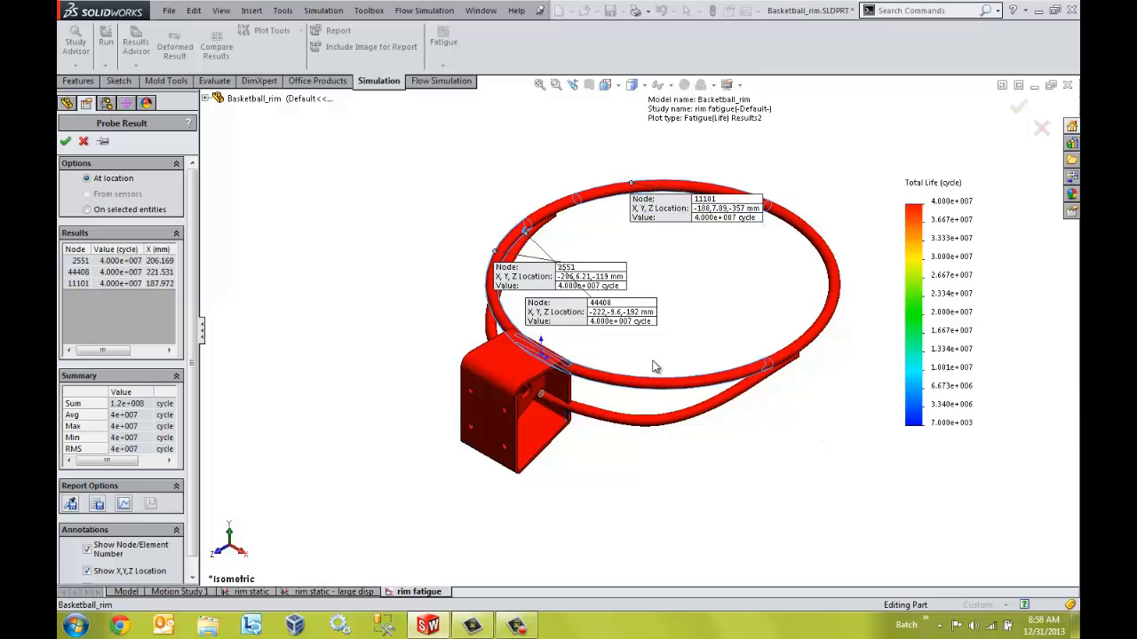
pyautogui.click(64, 142)
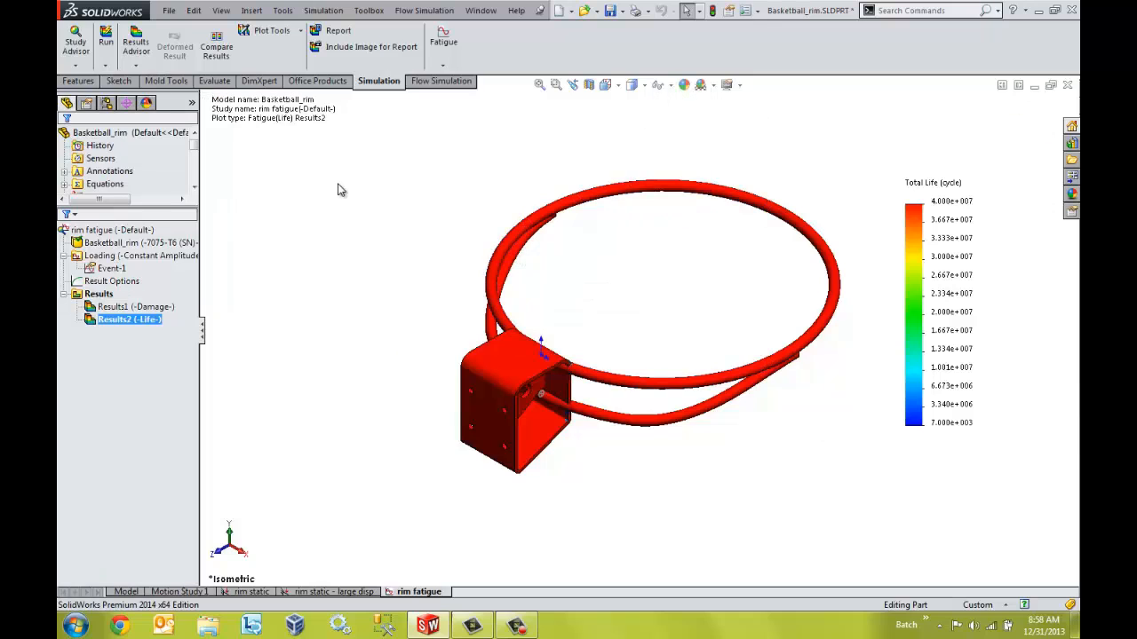